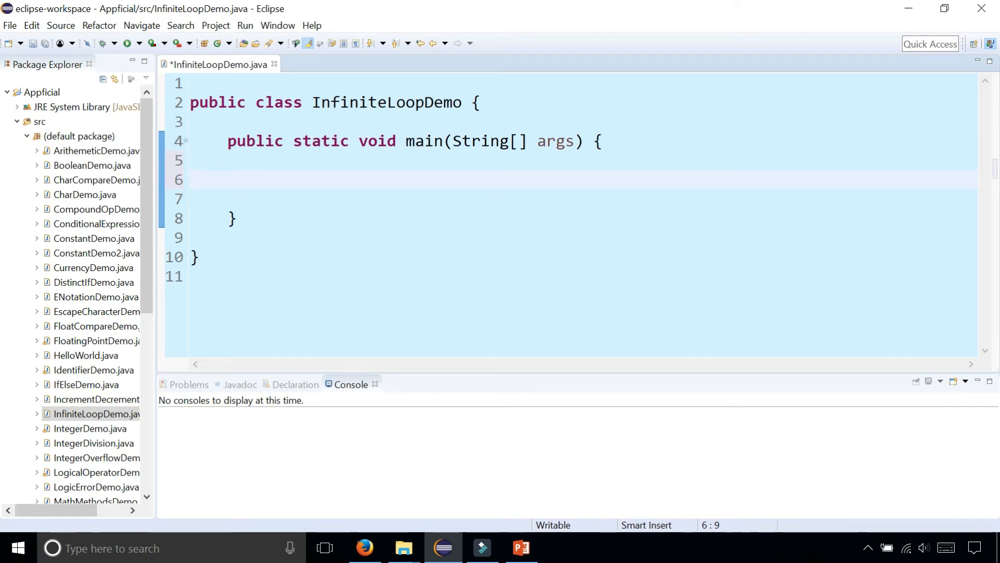
Step: Write int i = 0; and a while (i < 10) loop whose body prints "hello!"
type("int")
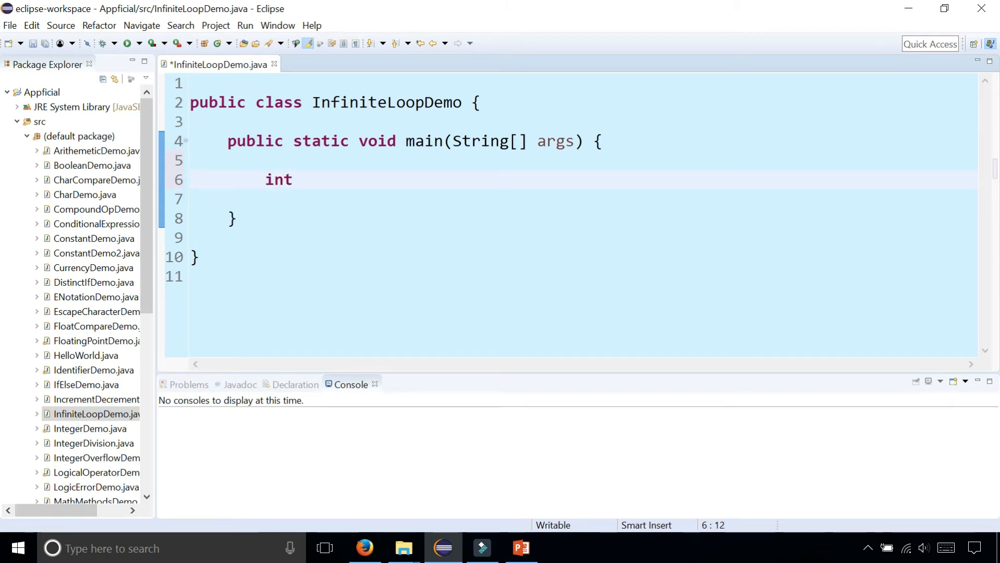
type("i = 0;")
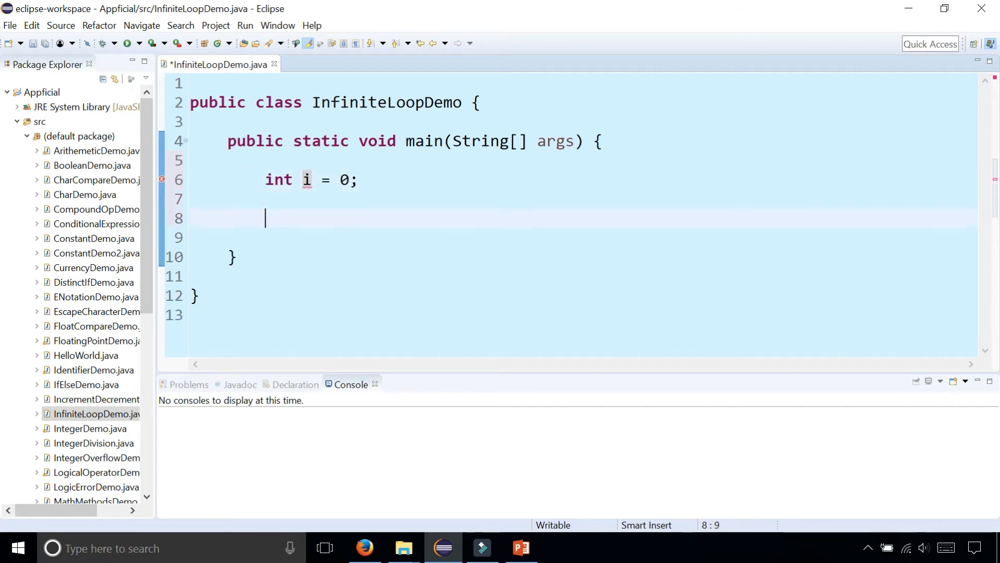
type("while (")
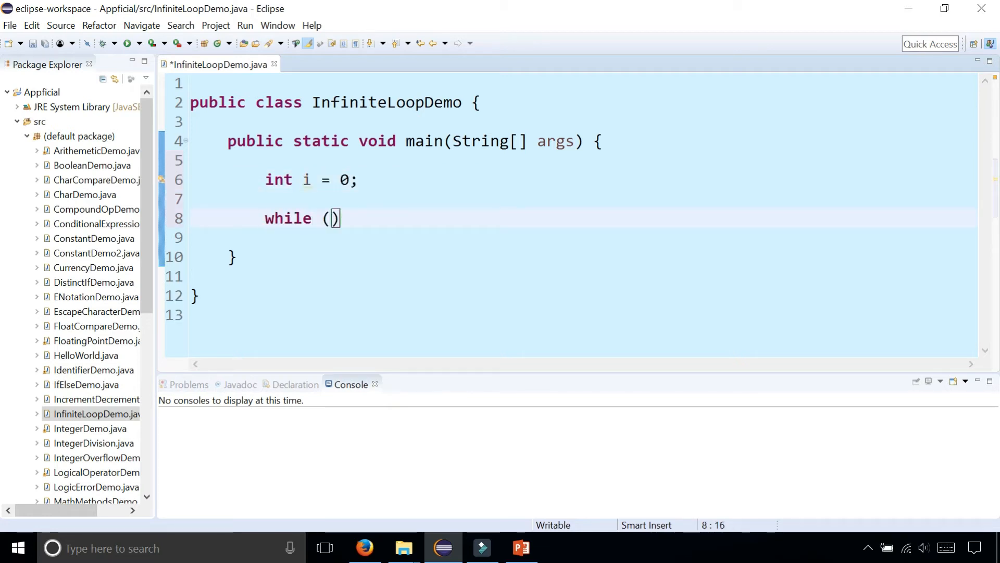
type("i")
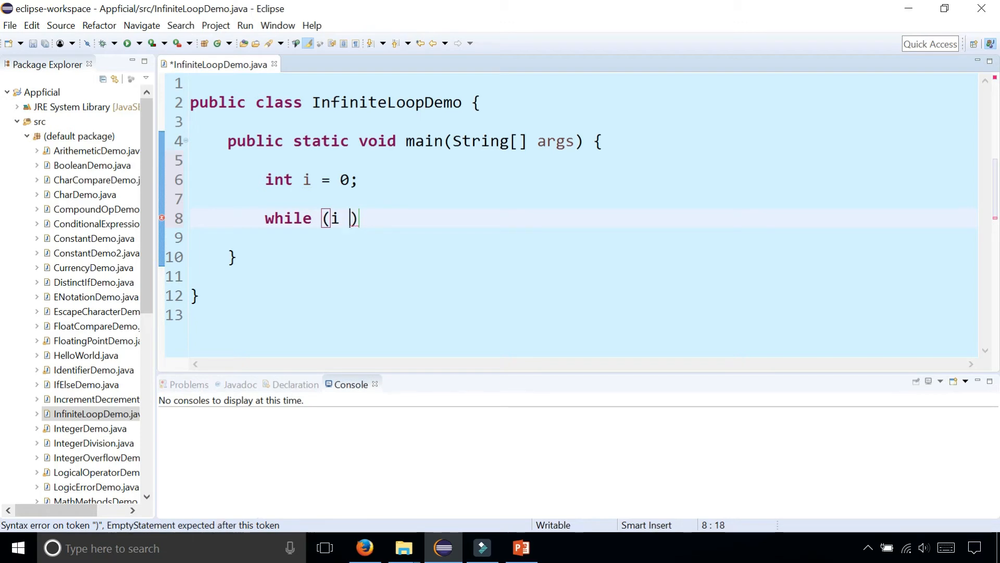
type("< 10) {")
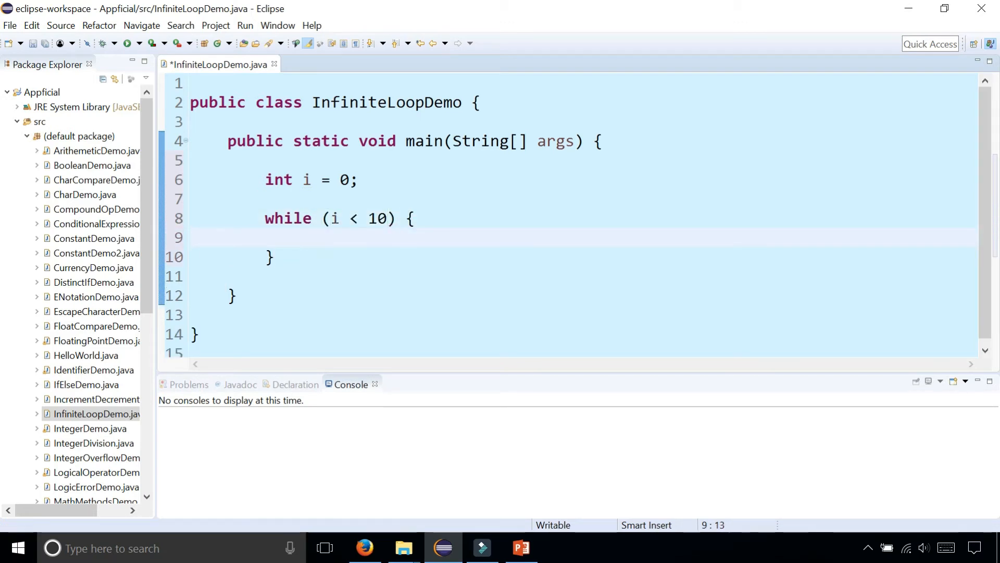
type("System.out.println(\");")
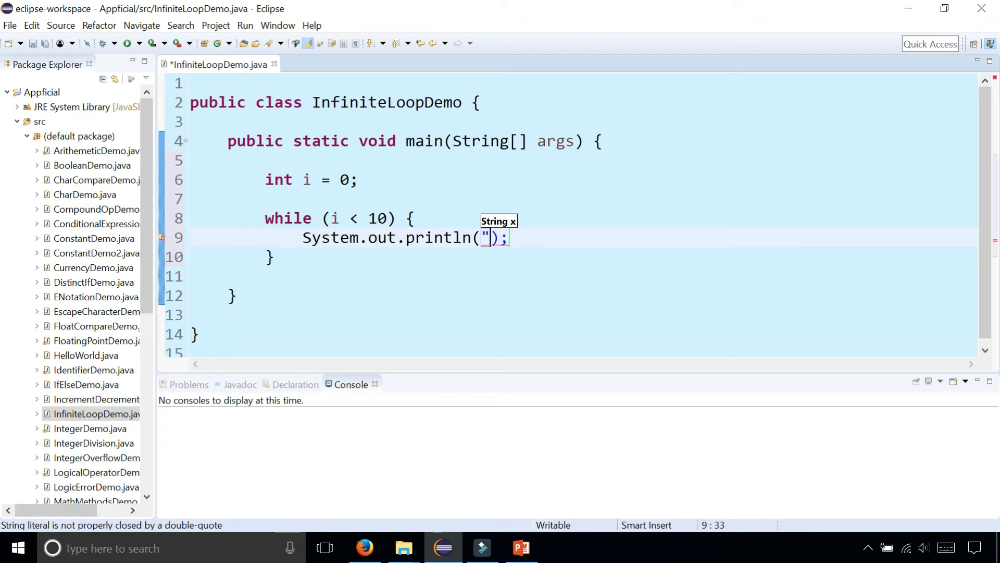
type("hello")
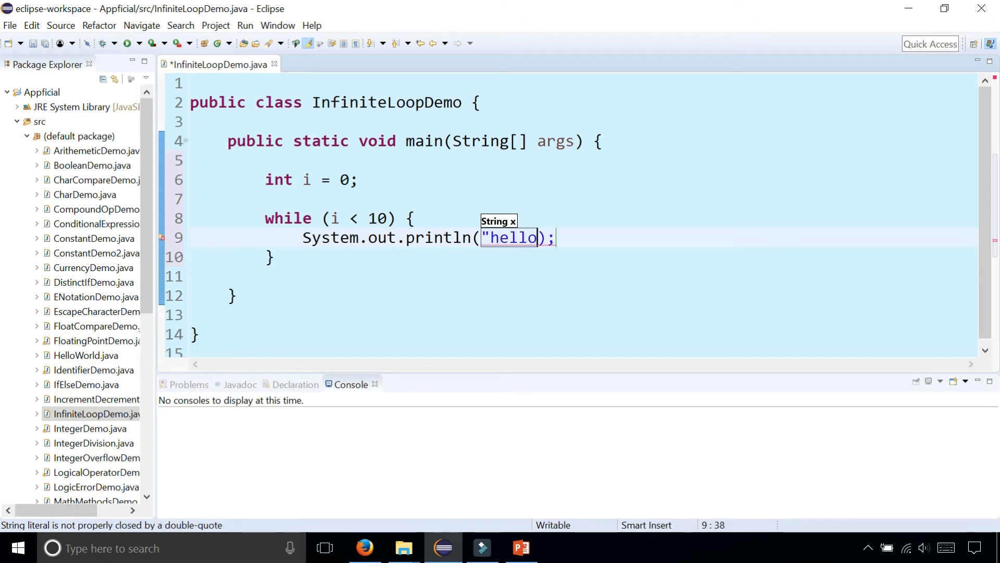
type("!\"")
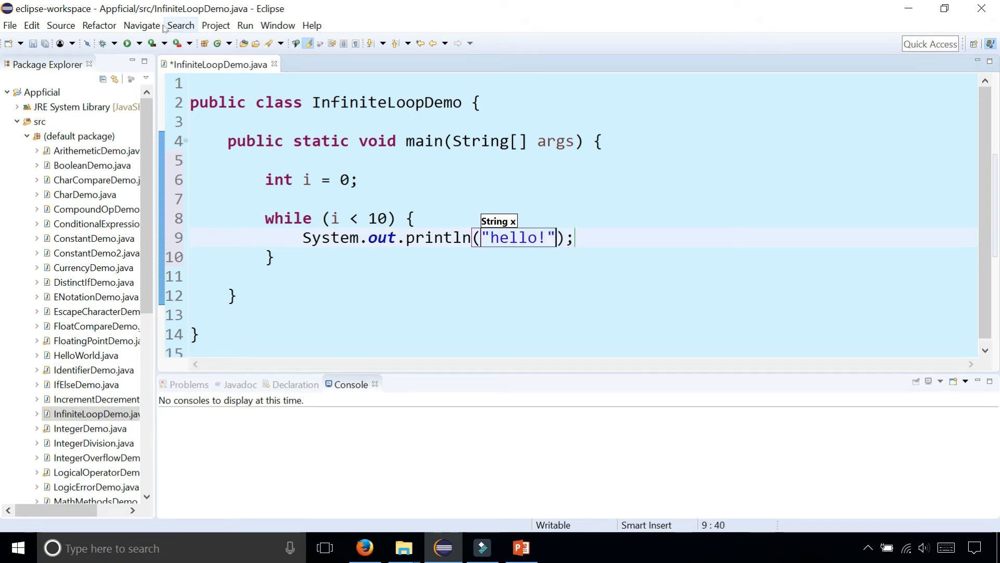
Step: Launch the program, watch hello! print endlessly in the Console, then terminate the run
left_click(129, 42)
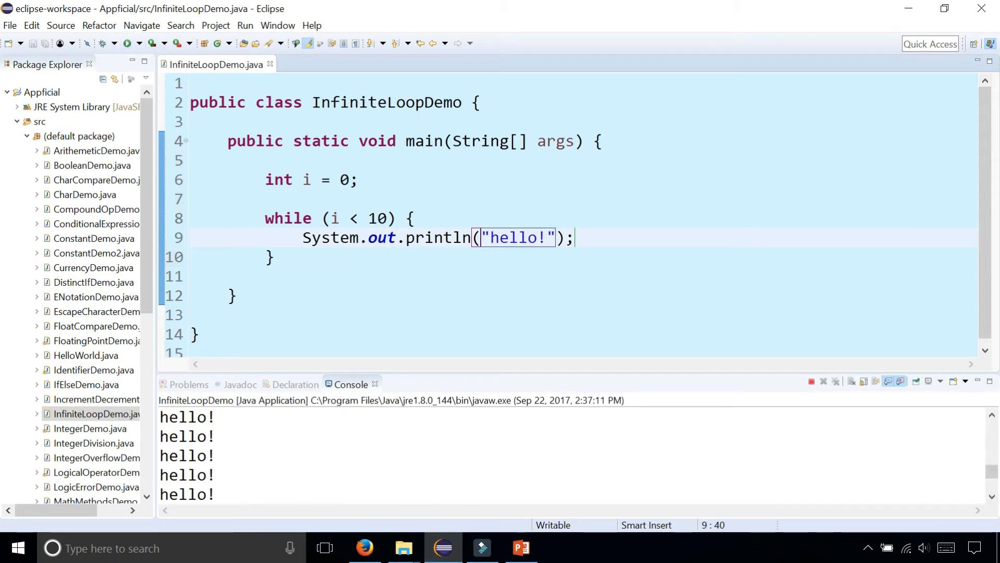
mouse_move(821, 382)
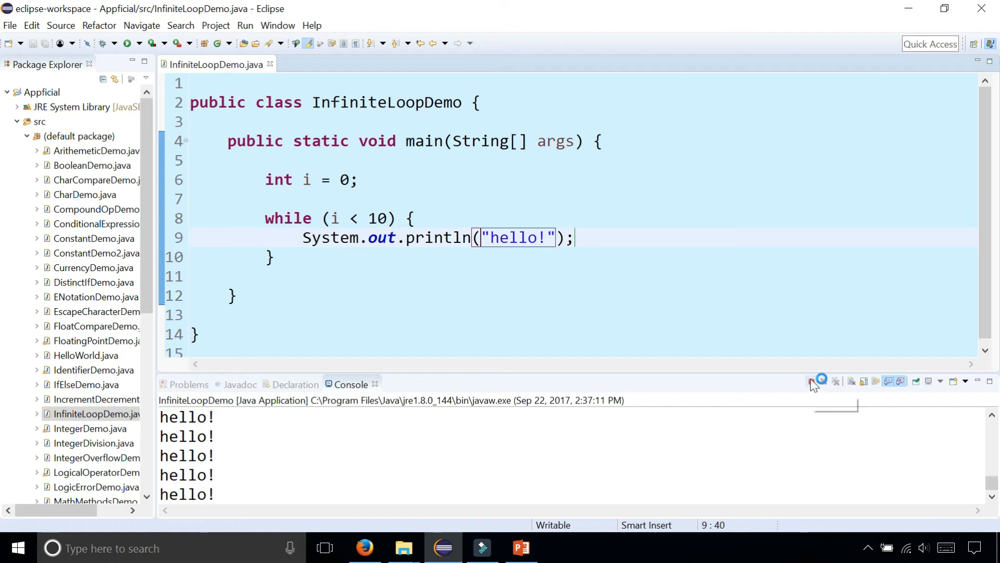
left_click(835, 381)
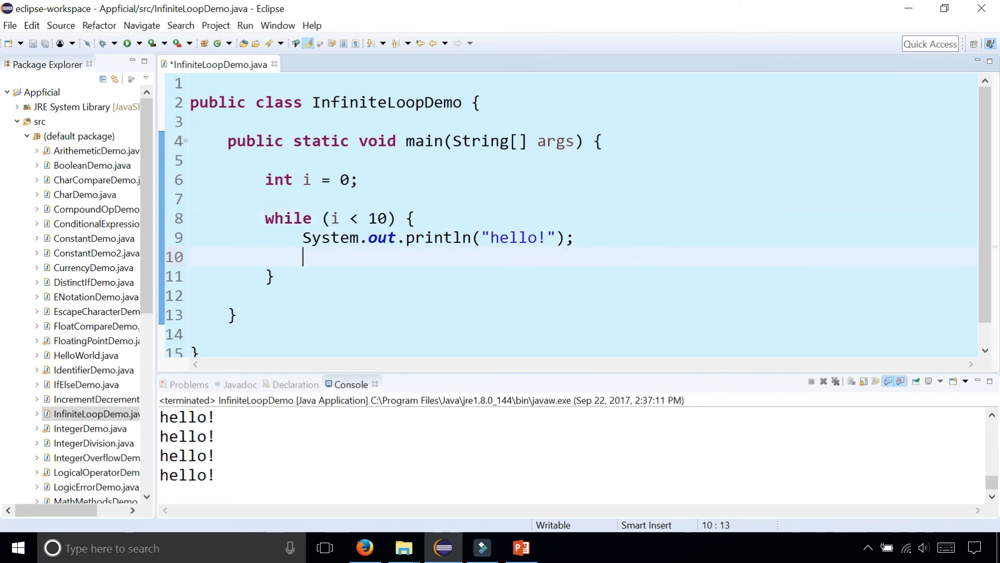
Step: Add i++; inside the loop body so the hello! loop ends after ten passes
type("i++")
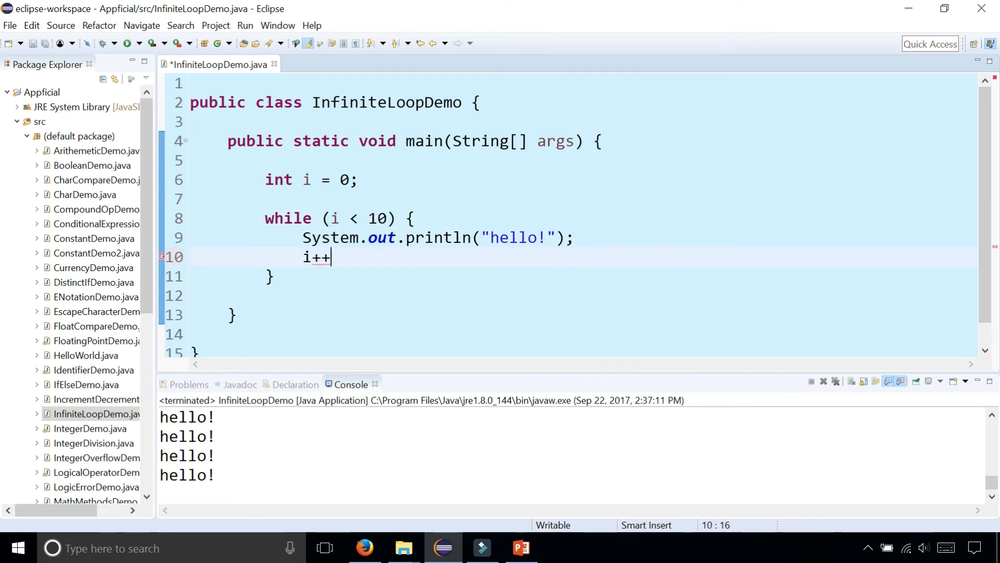
type(";")
type("while")
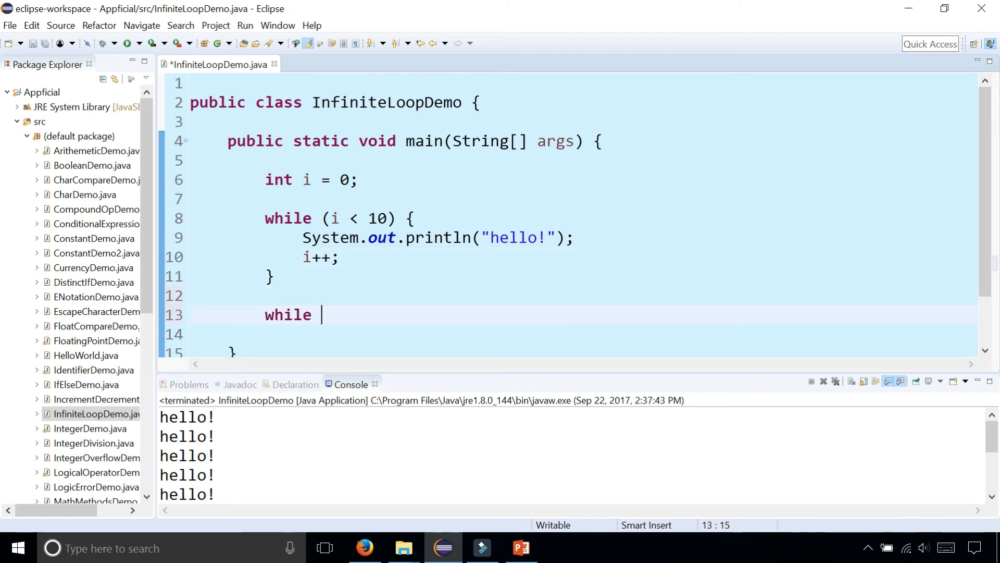
Step: Finish the while (true) loop with a body printing "infinite loop!"
type("(true) {")
type("System.out.println(\"hello!\");")
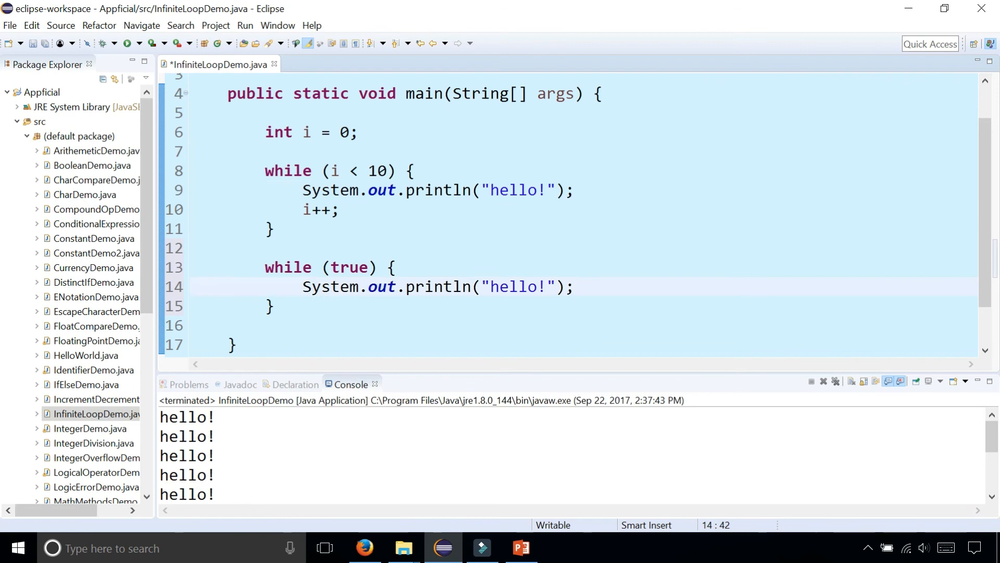
type("infinite loop")
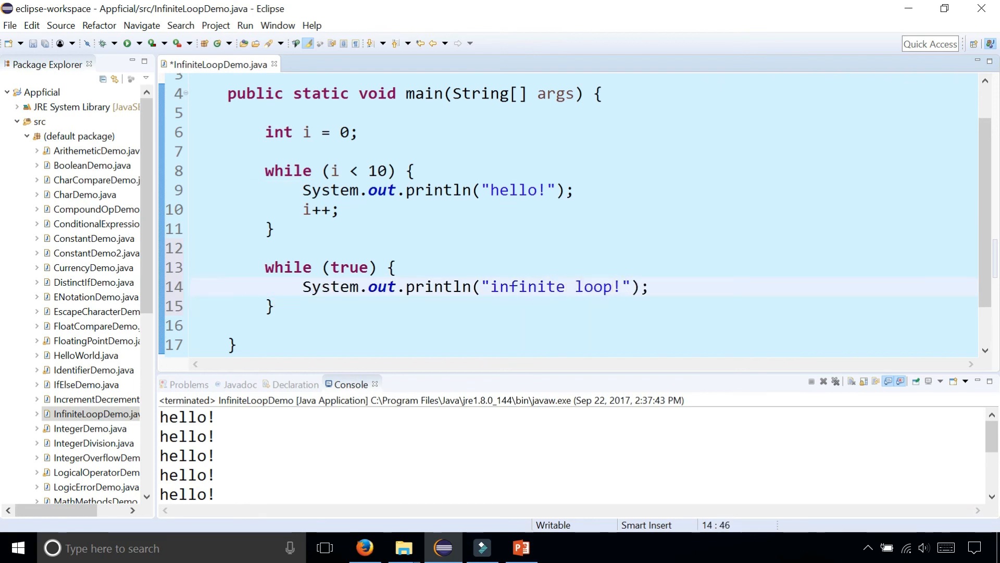
Step: Save and launch InfiniteLoopDemo so "infinite loop!" repeats in the Console
left_click(131, 43)
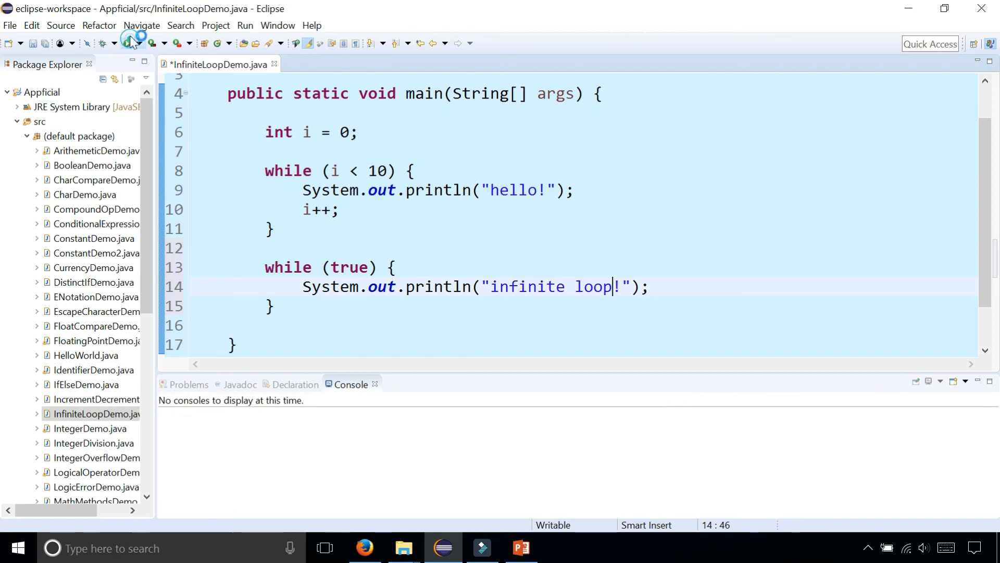
left_click(126, 42)
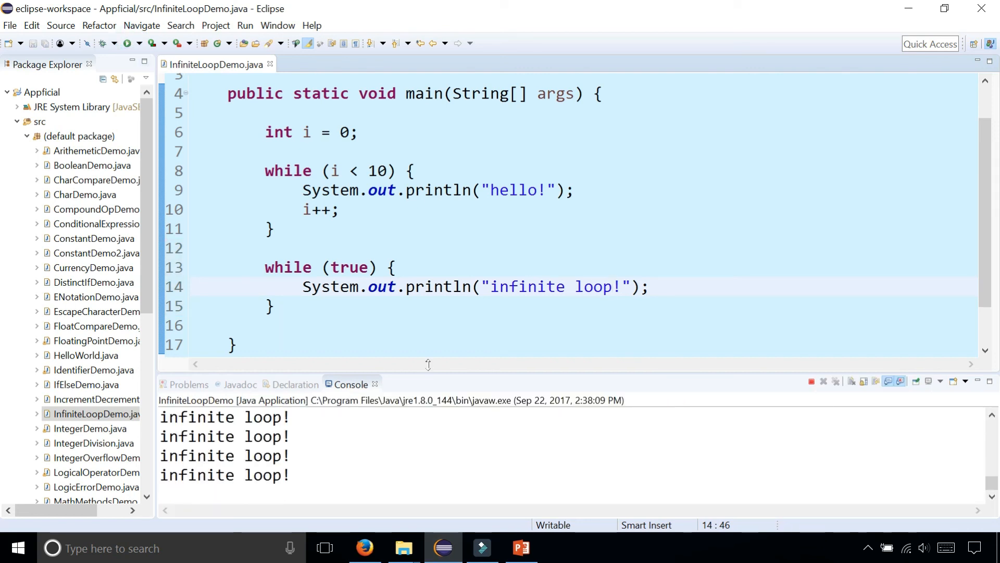